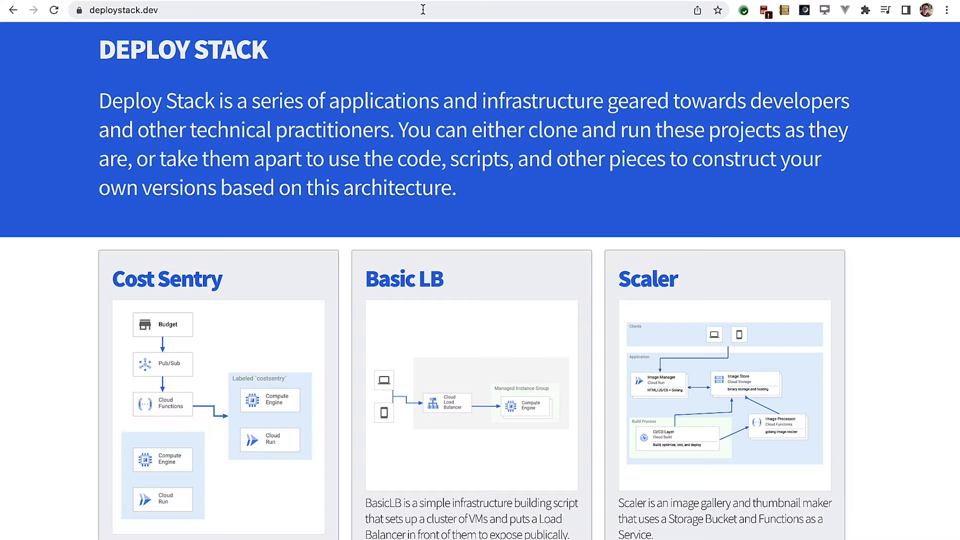
- Open the ToDo stack's project page from the deploystack.dev stack list
{"action": "scroll", "scroll_direction": "down", "scroll_amount": 3}
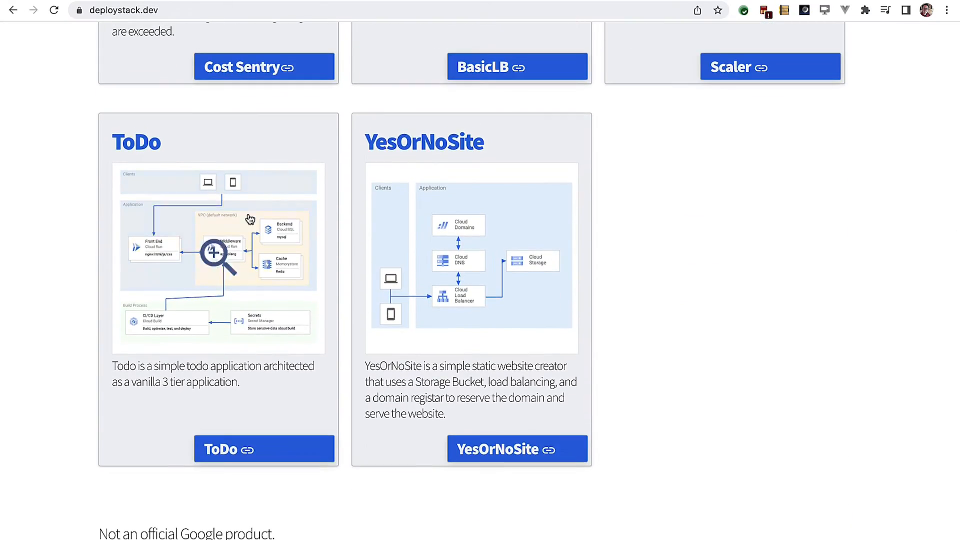
{"action": "left_click", "coordinate": [264, 449]}
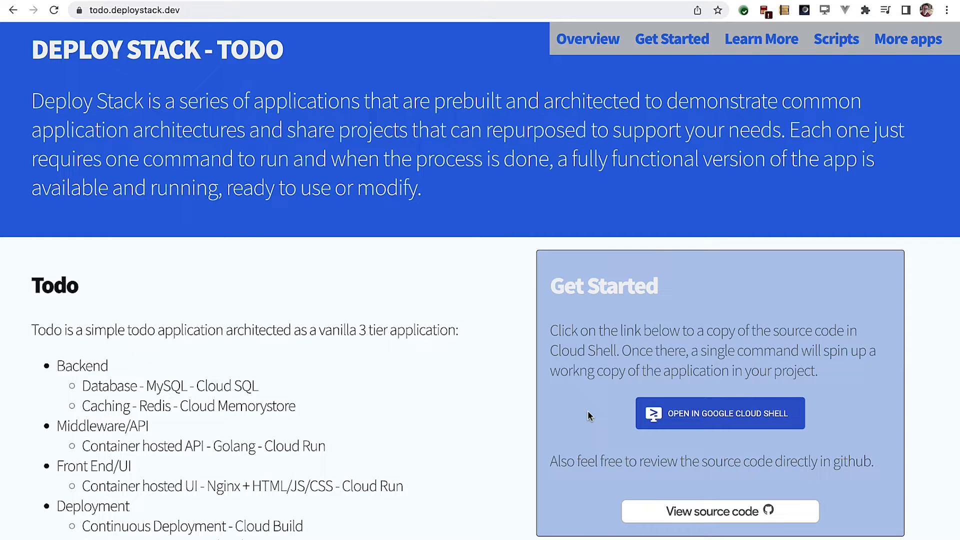
{"action": "scroll", "scroll_direction": "down", "scroll_amount": 3}
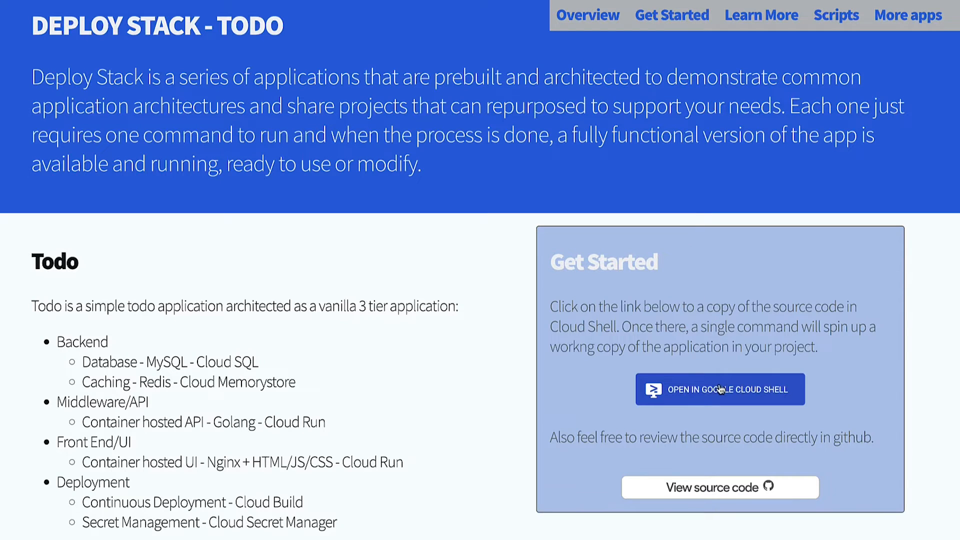
- Clone the deploystack_todo repo in Cloud Shell and deploy it into new project 'martins-todo-app'
{"action": "left_click", "coordinate": [720, 389]}
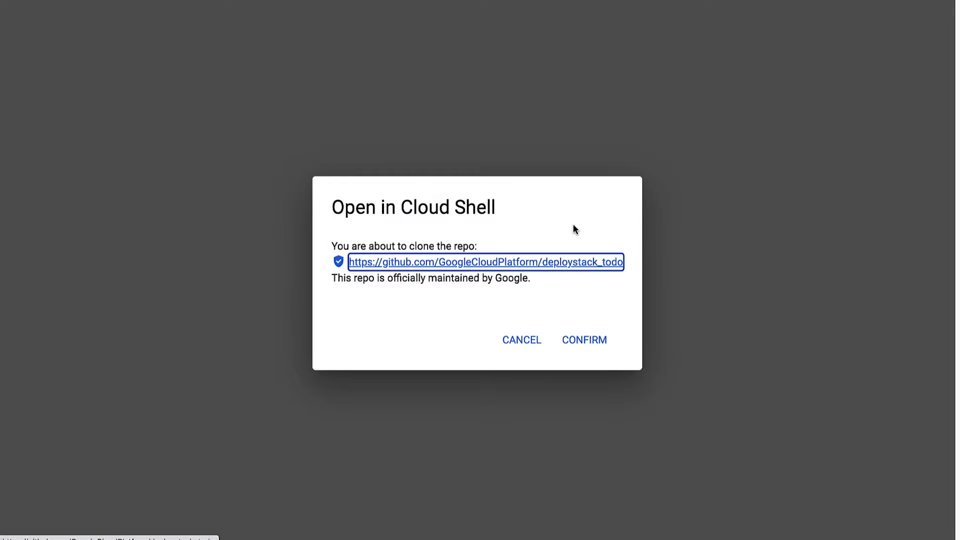
{"action": "left_click", "coordinate": [584, 340]}
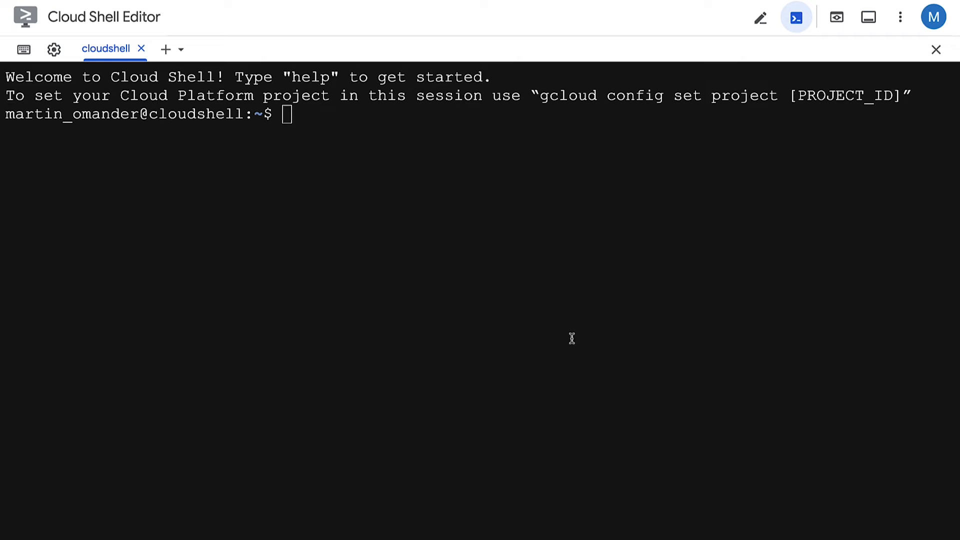
{"action": "type", "text": "cloudshell_open --repo_url \"https://github.com/GoogleCloudPlatform/deploystack_todo\" --print_file \"install.txt\" --page \"shell\" --force_new_clone"}
{"action": "type", "text": "1"}
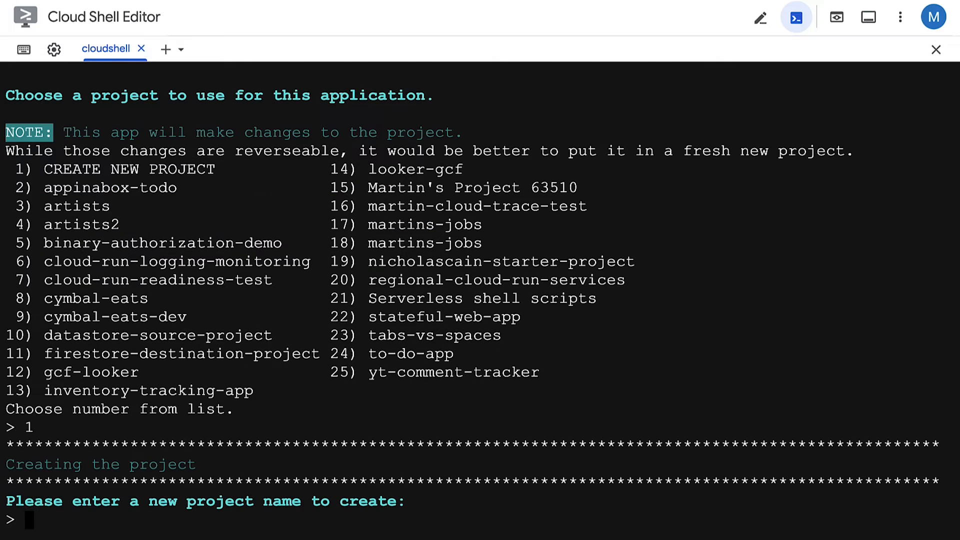
{"action": "type", "text": "martins-todo-app"}
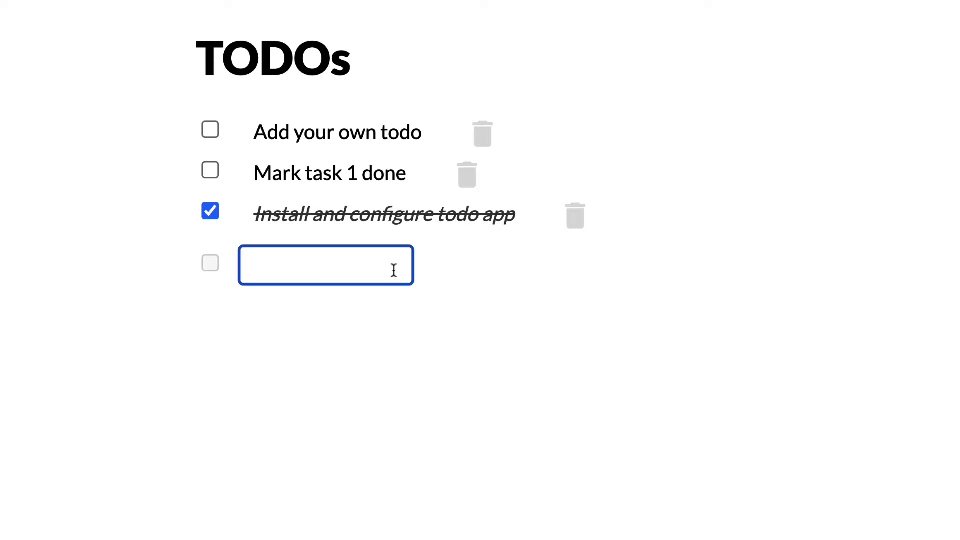
- Add a 'Buy milk' task and check off 'Add your own todo'
{"action": "type", "text": "Buy mil"}
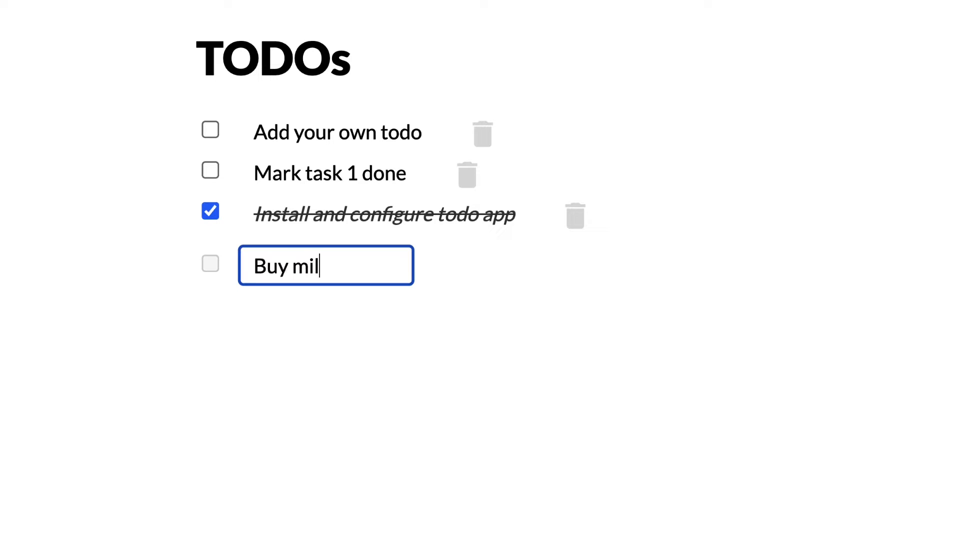
{"action": "key", "text": "Return"}
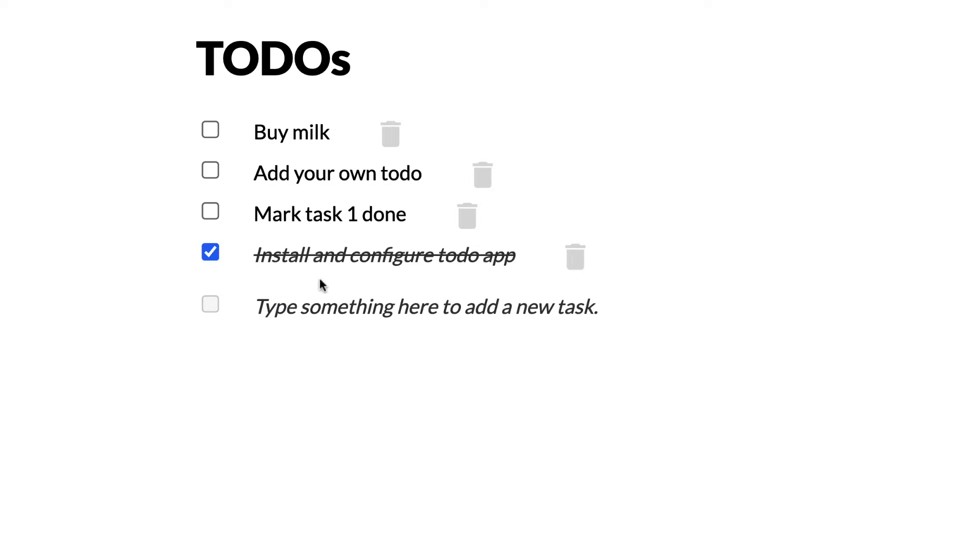
{"action": "left_click", "coordinate": [210, 173]}
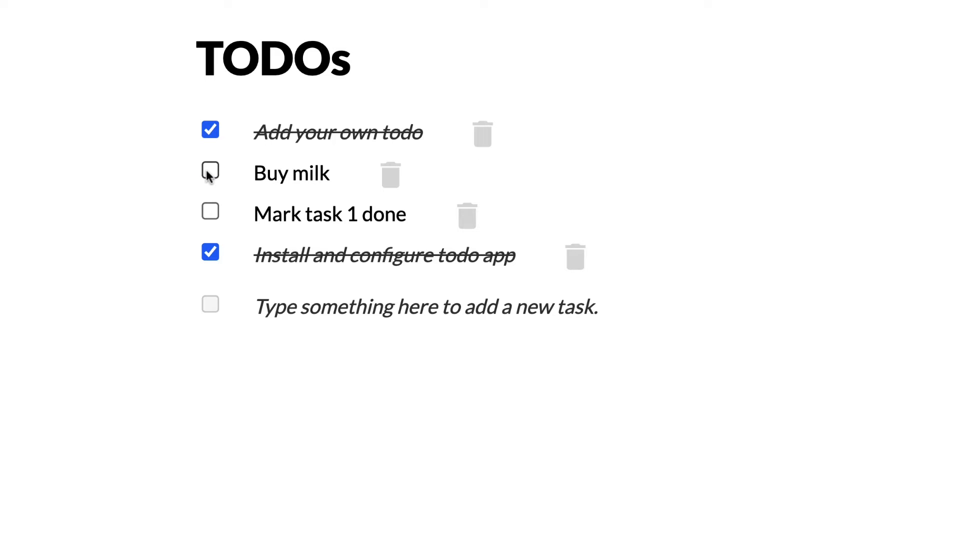